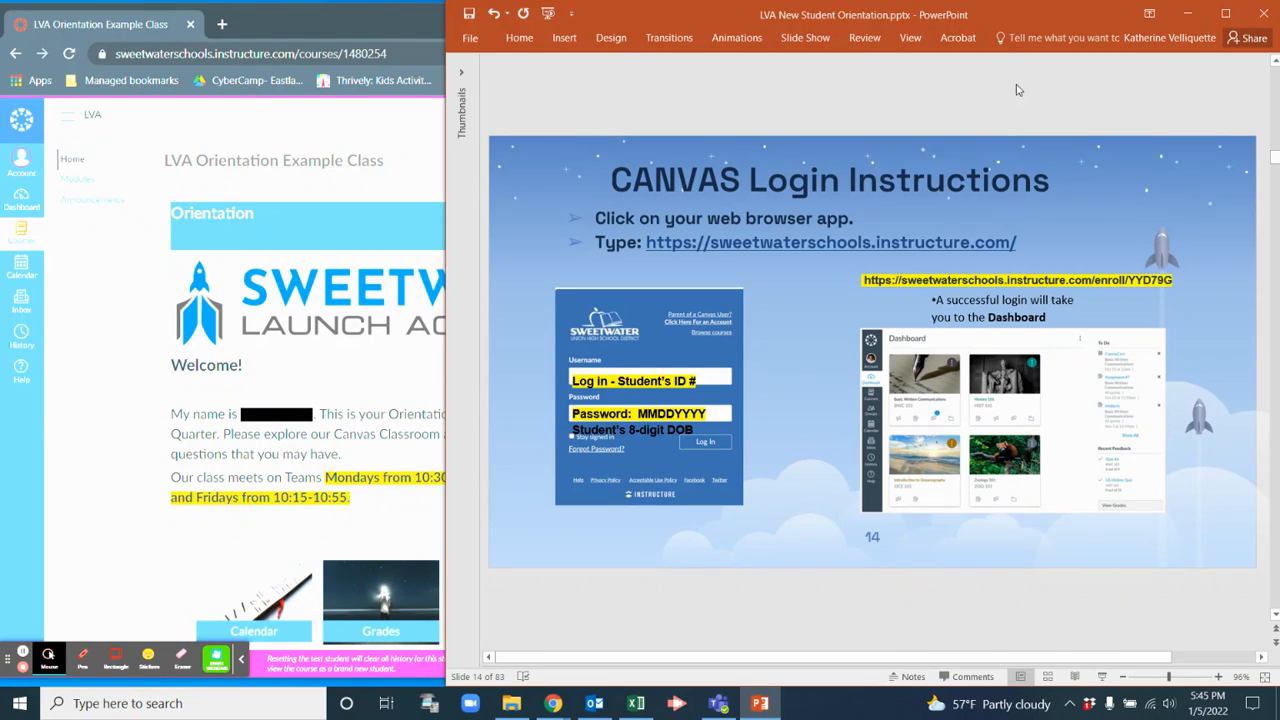
mouse_move(844, 428)
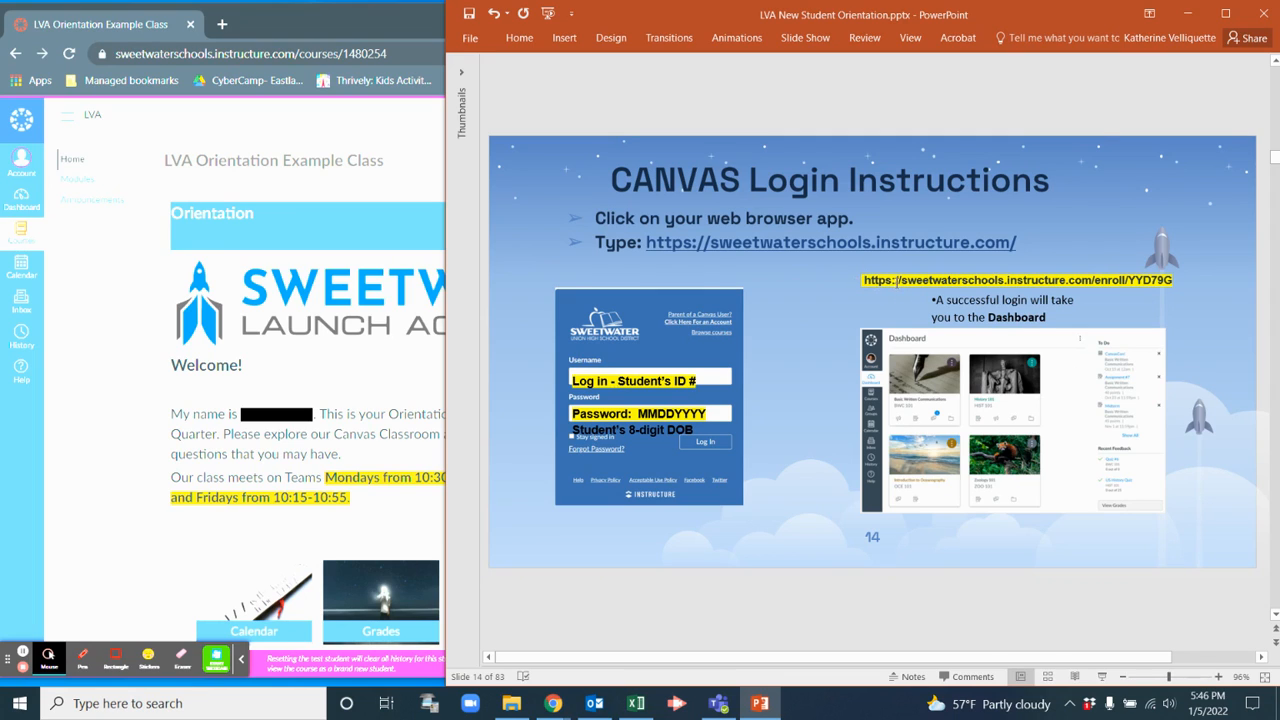
Point out the enrollment link on slide 14 and advance to the Canvas navigation slide.
click(1016, 280)
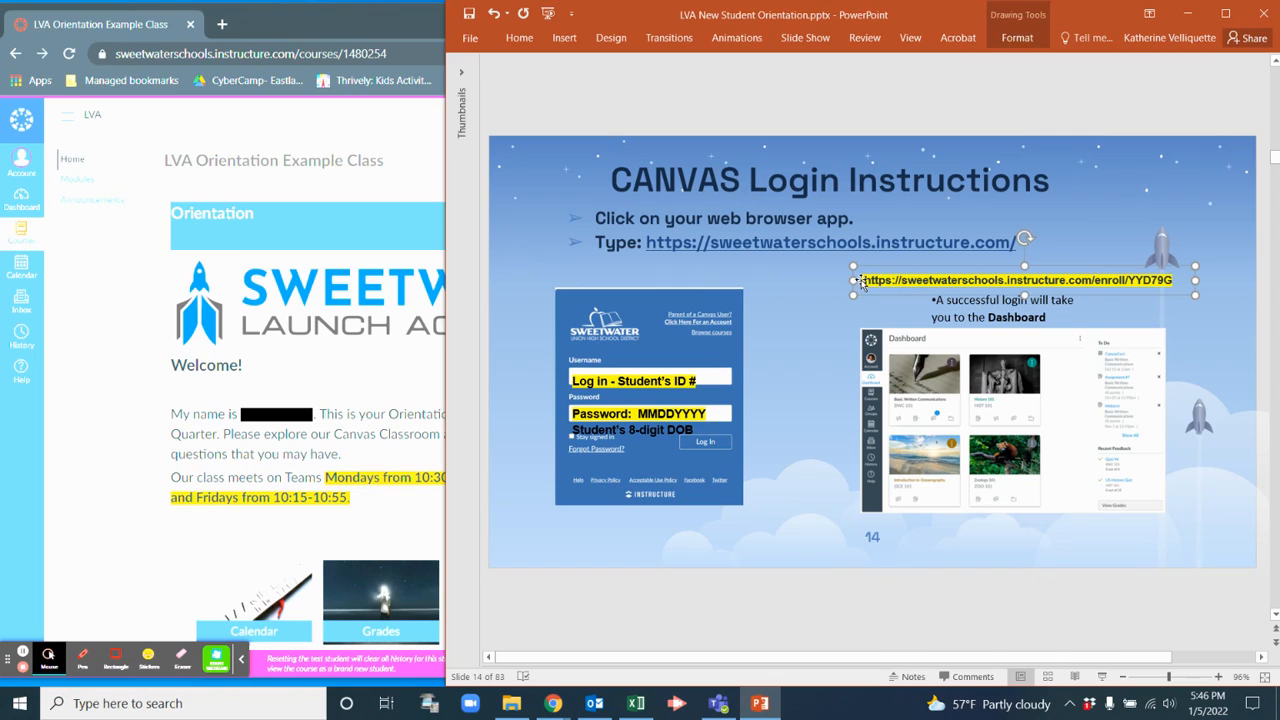
click(820, 344)
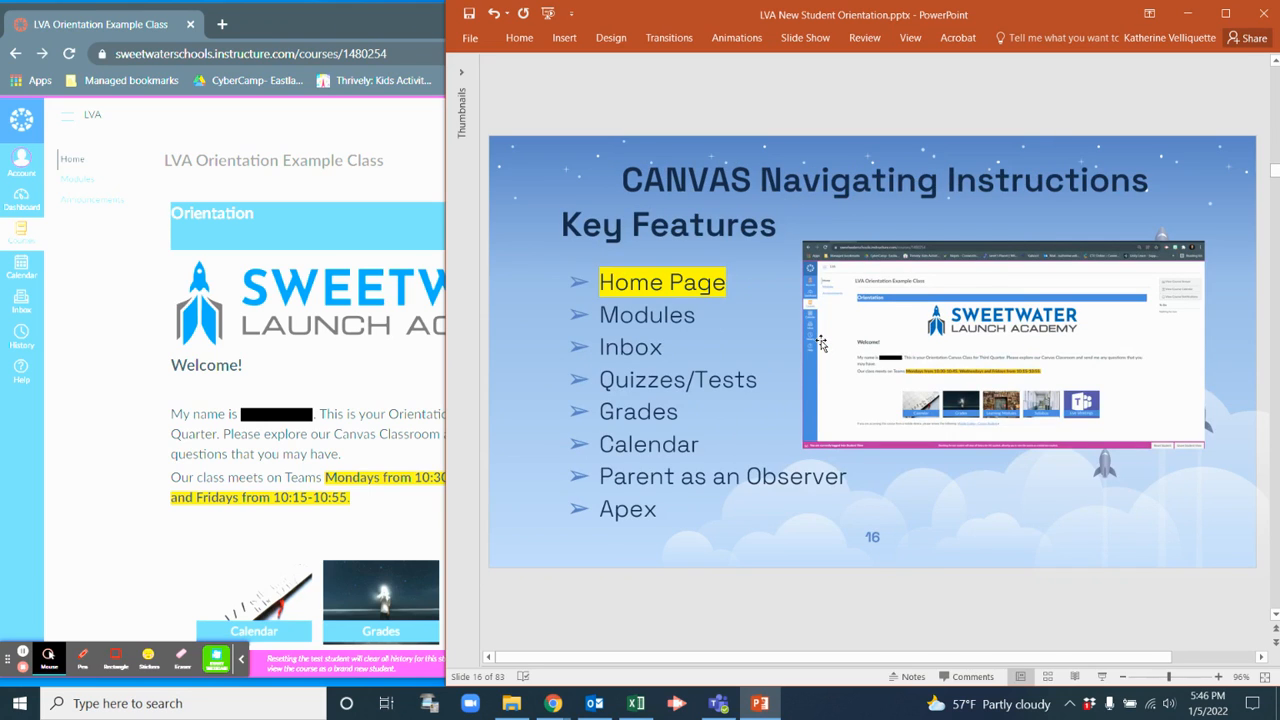
mouse_move(996, 532)
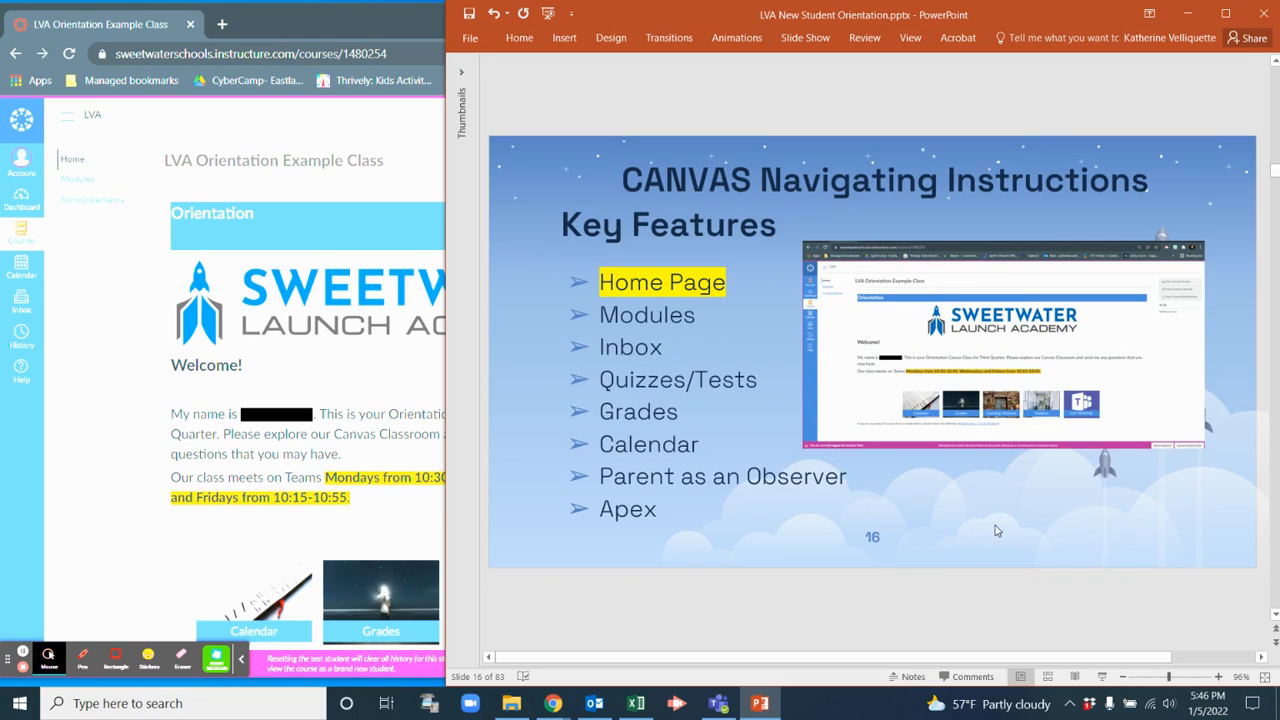
mouse_move(970, 432)
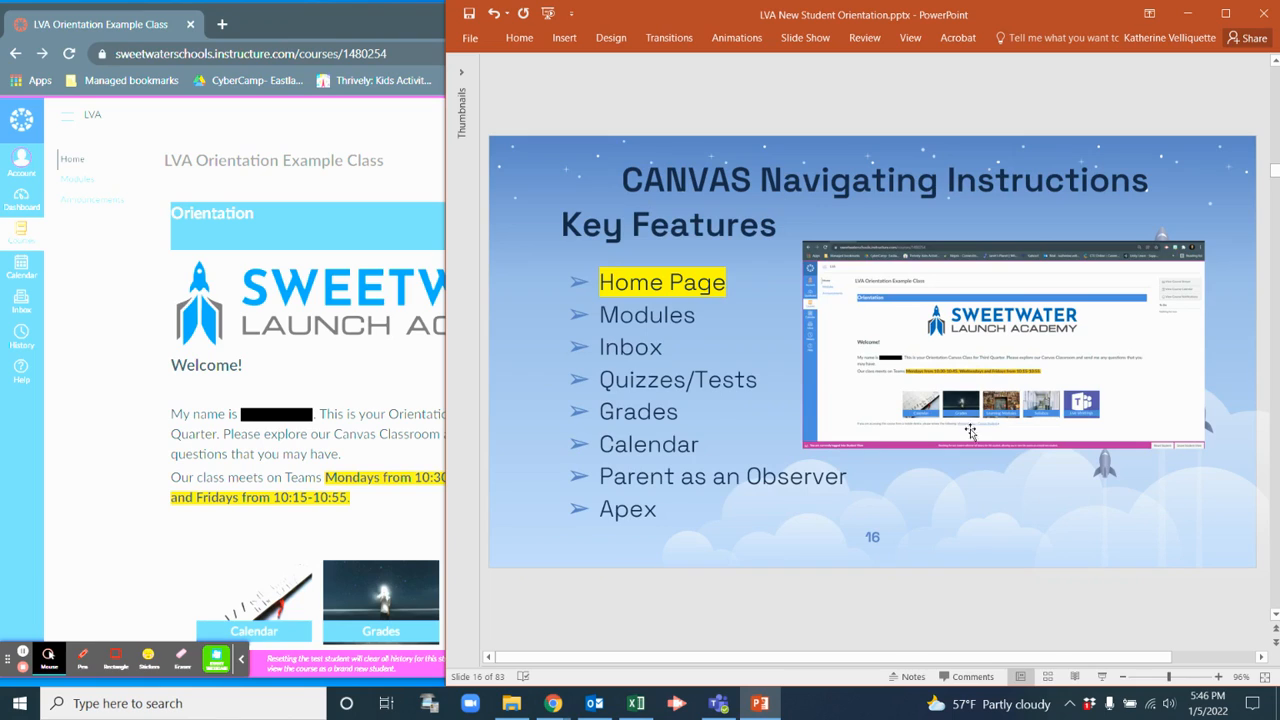
mouse_move(980, 528)
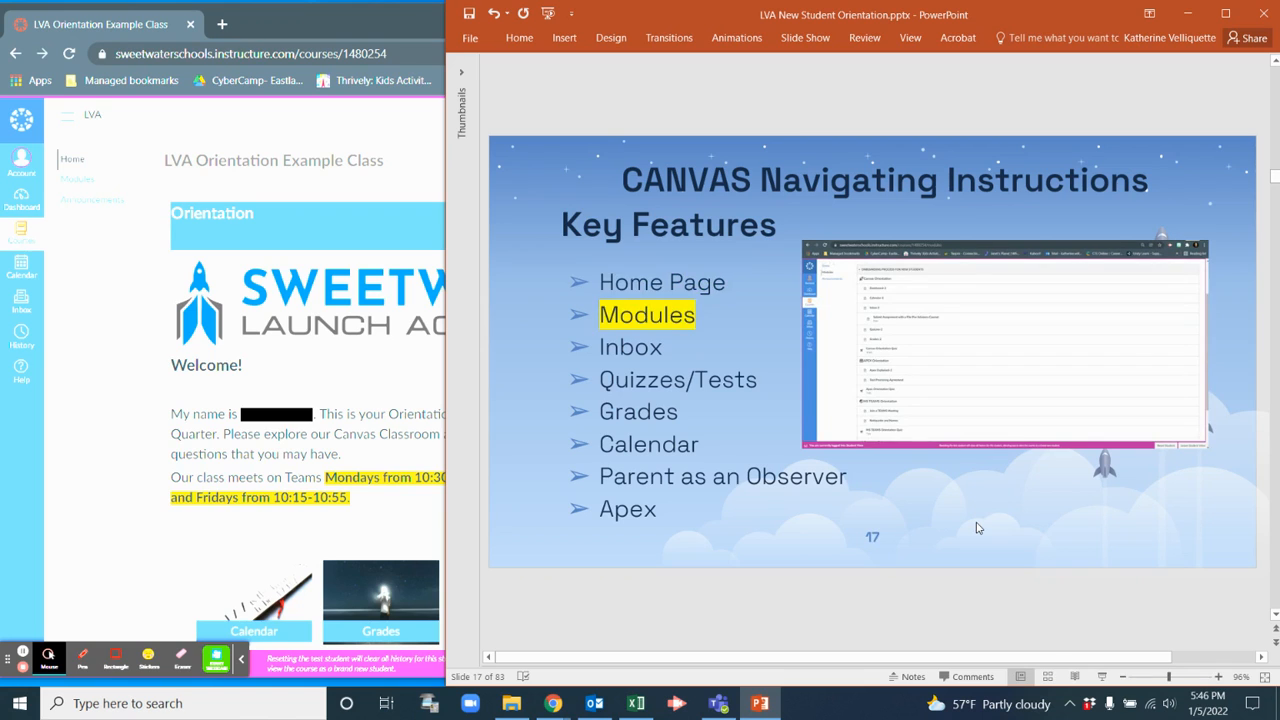
mouse_move(108, 272)
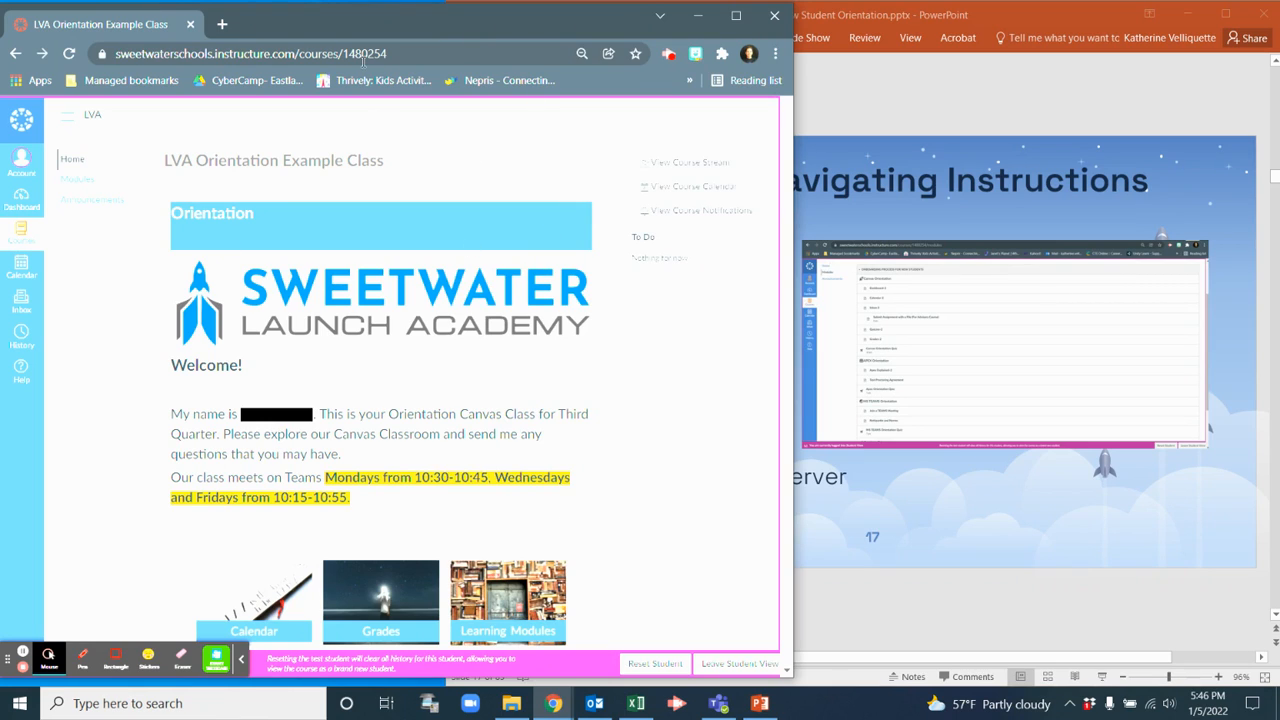
mouse_move(184, 336)
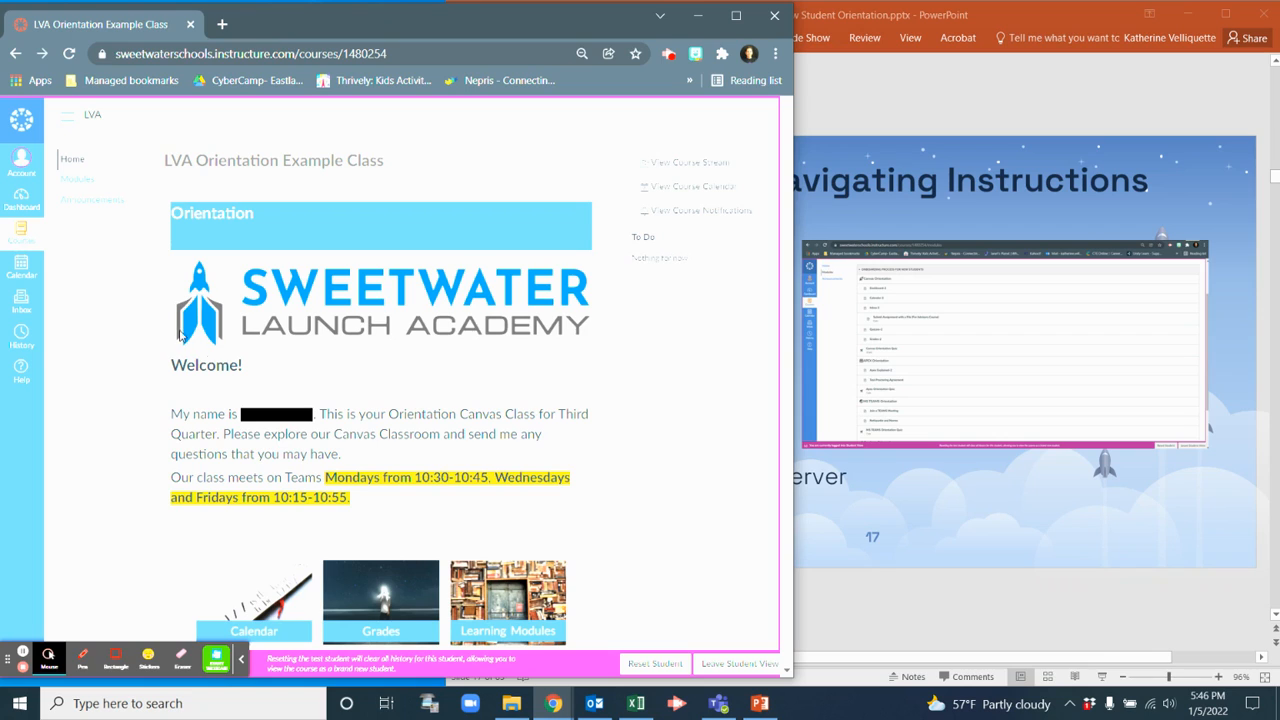
mouse_move(76, 180)
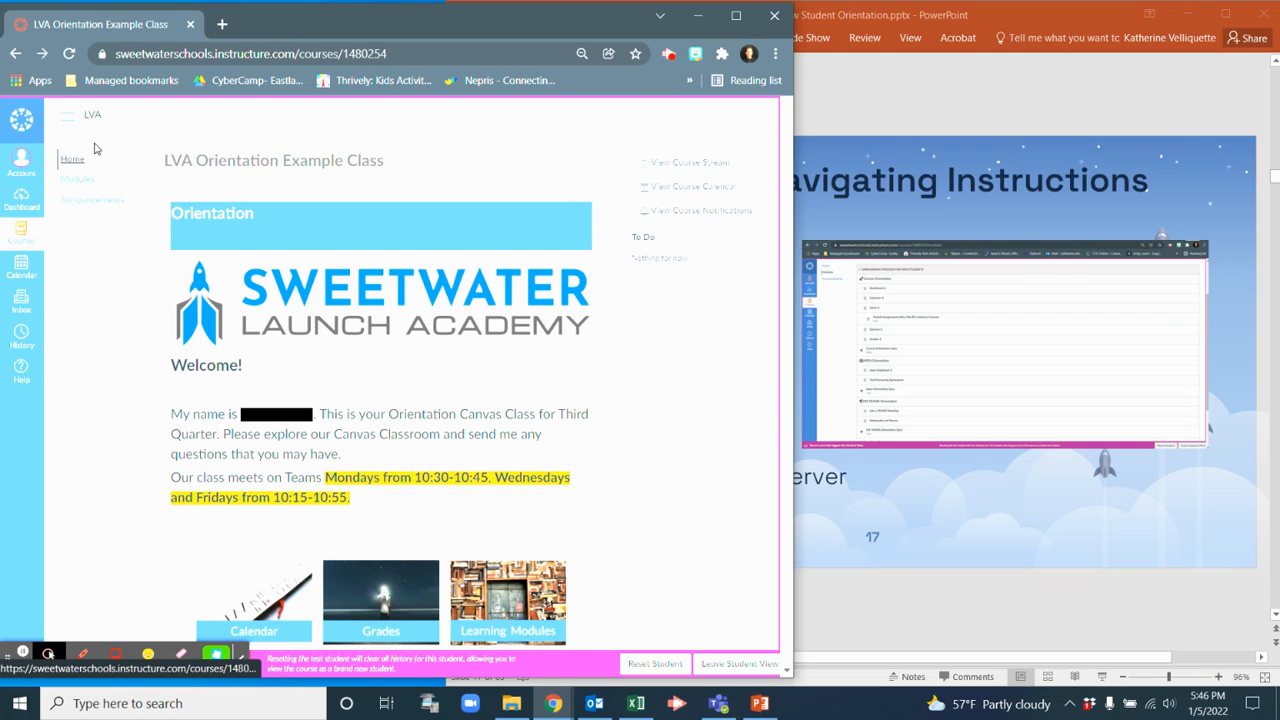
mouse_move(78, 160)
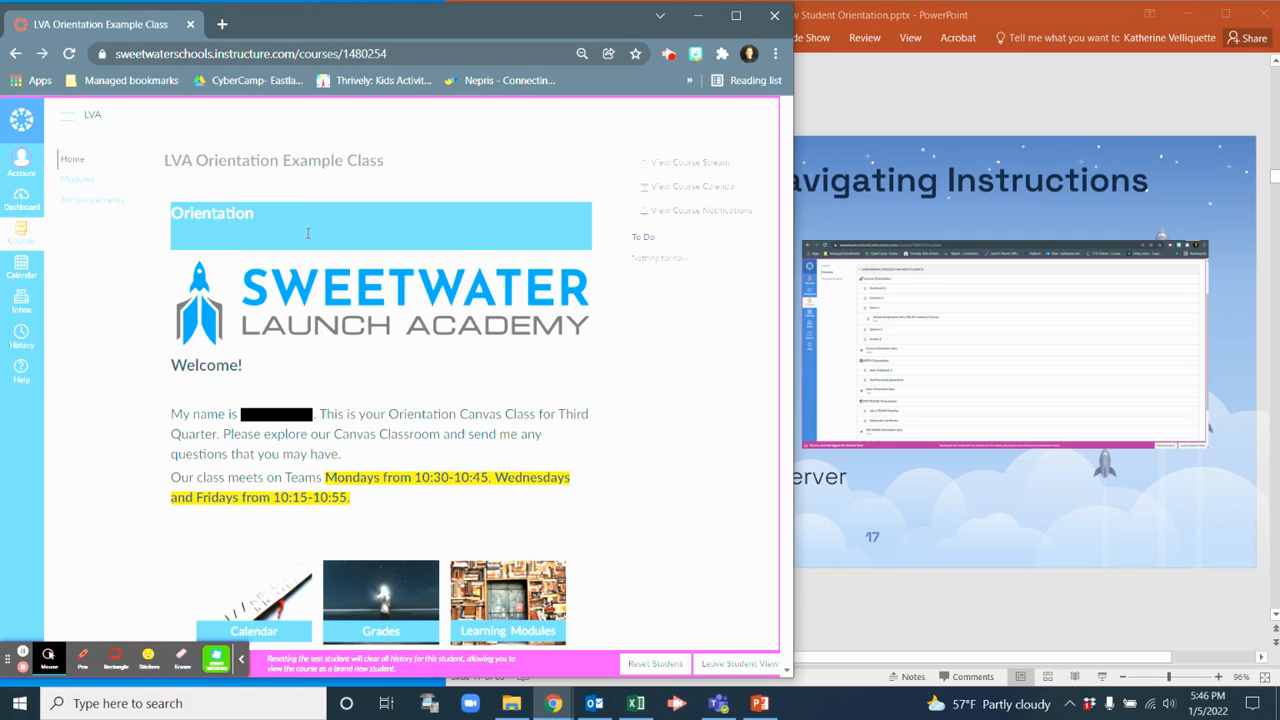
Scroll the orientation course home page to review the welcome message and meeting schedule.
scroll(down, 3)
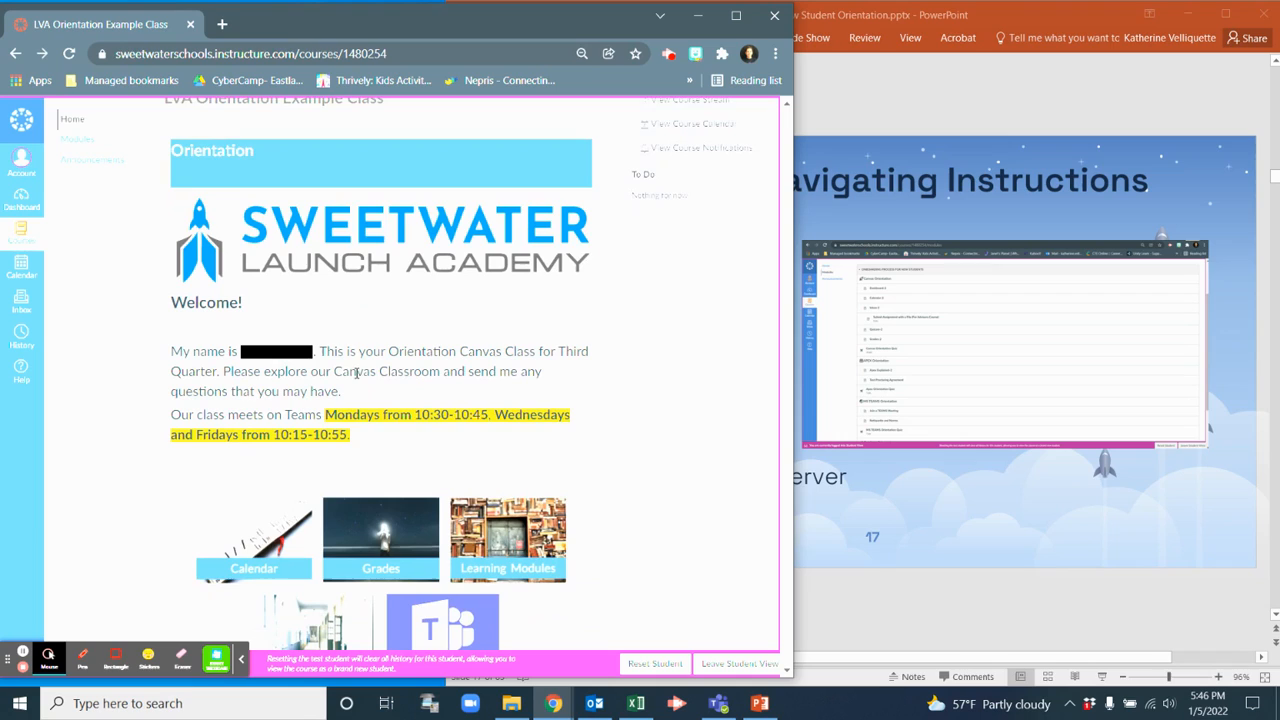
mouse_move(380, 348)
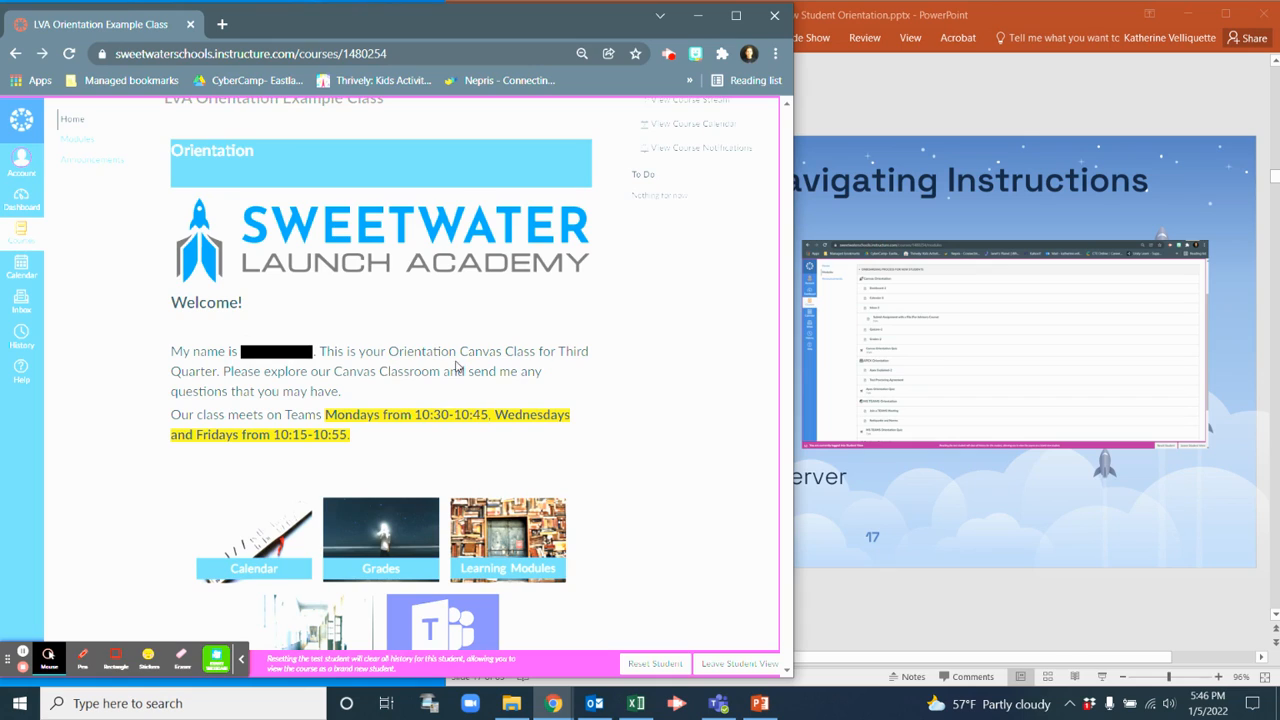
mouse_move(500, 368)
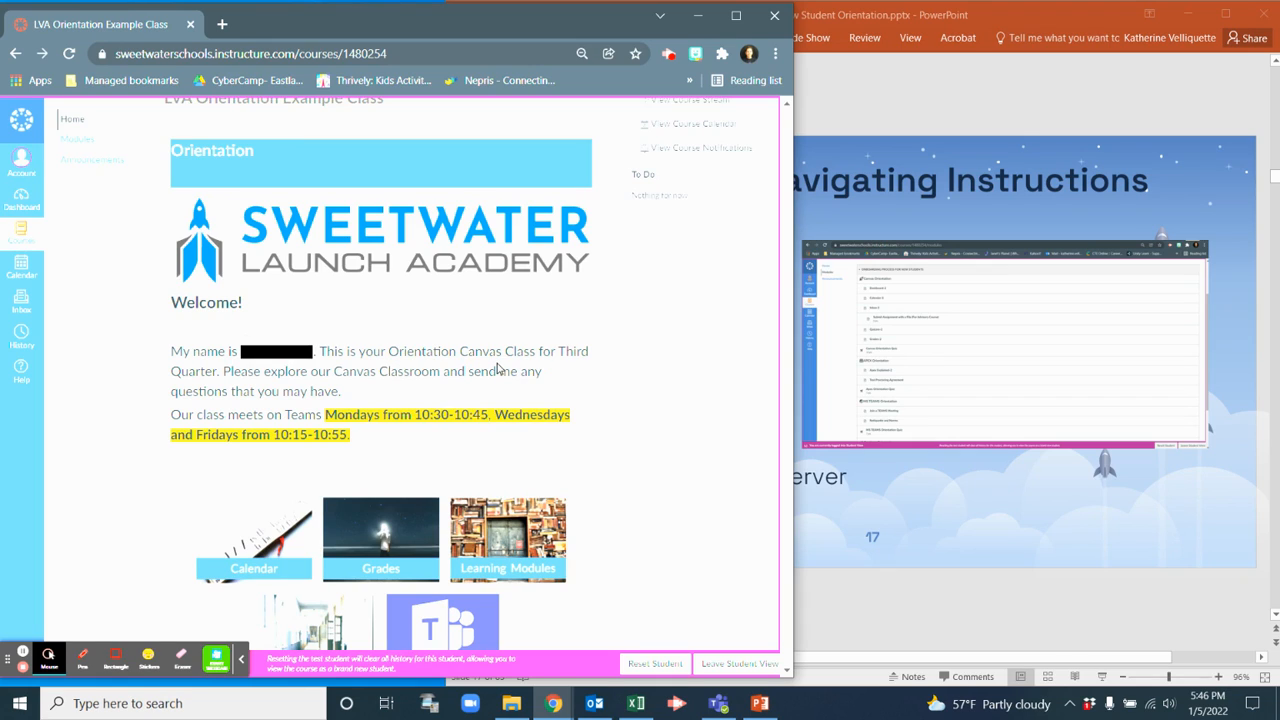
mouse_move(438, 388)
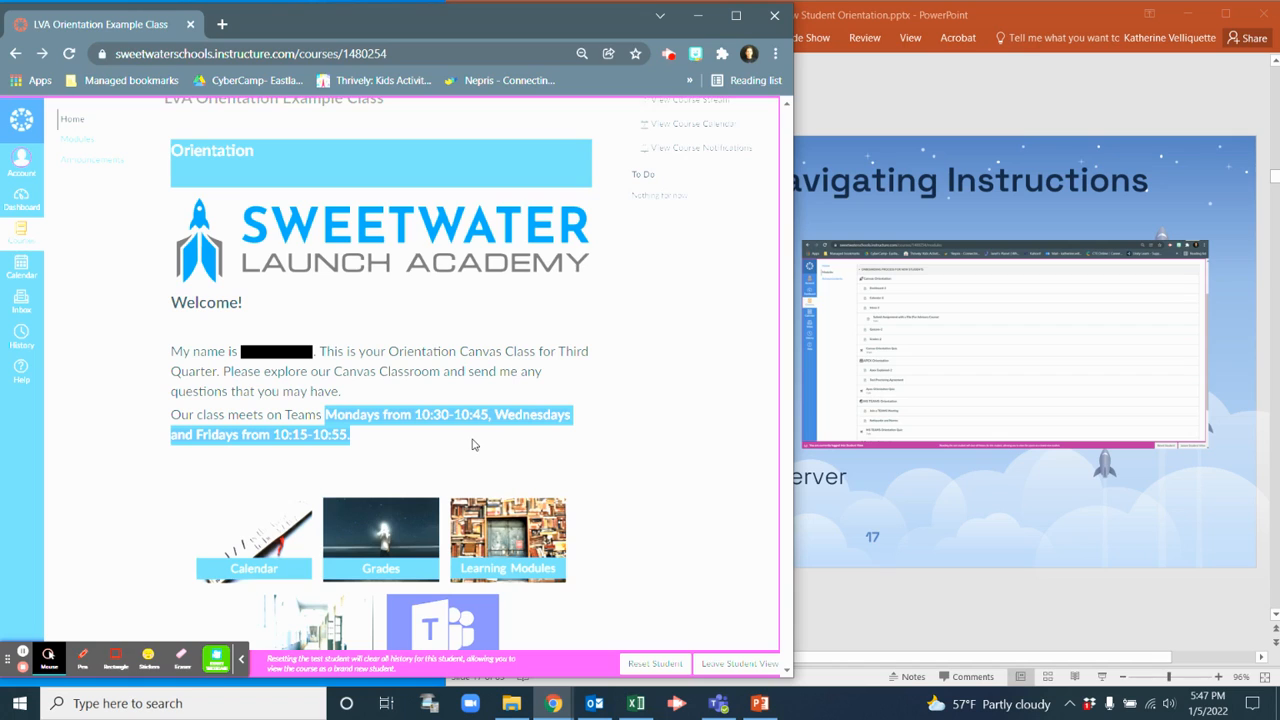
mouse_move(350, 328)
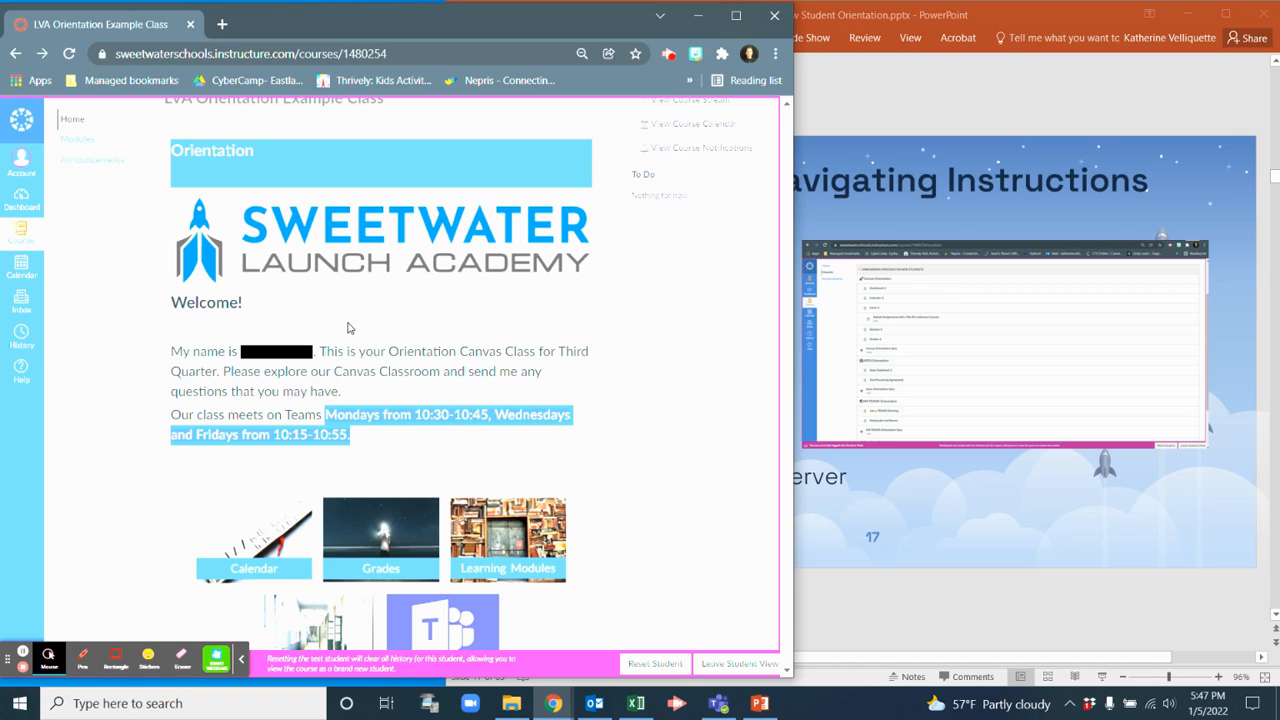
scroll(up, 3)
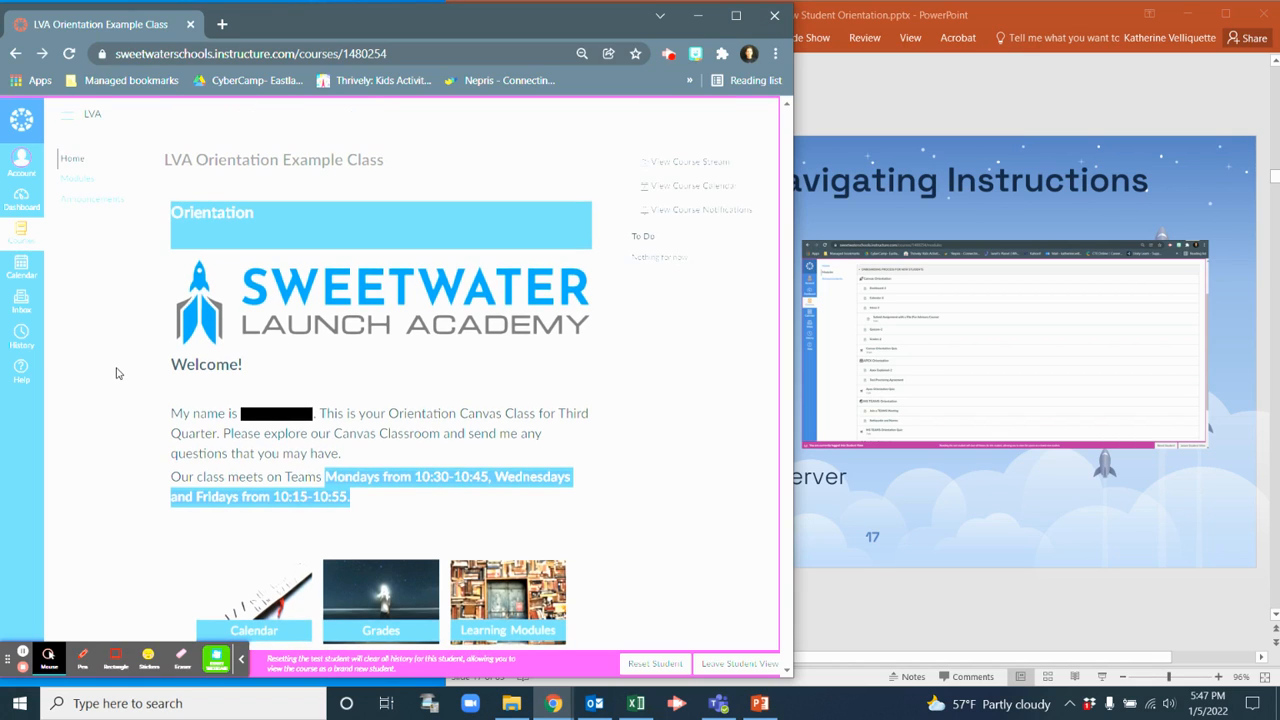
mouse_move(76, 180)
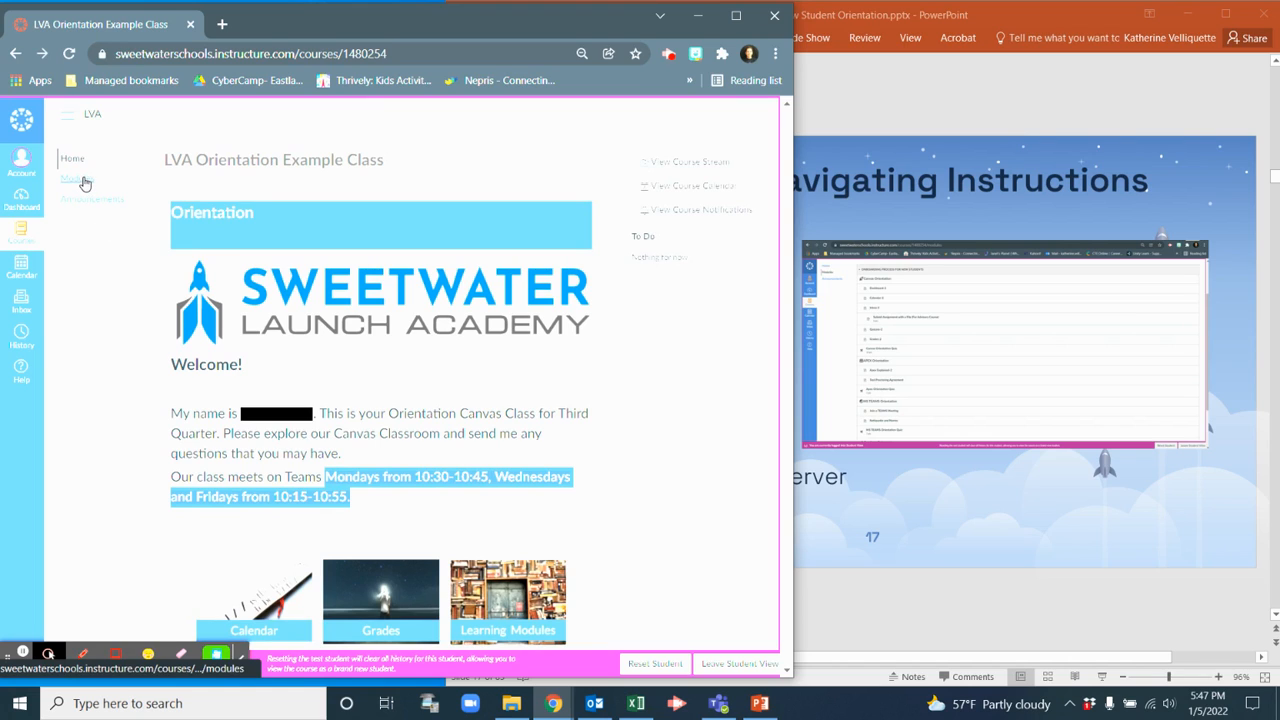
click(72, 178)
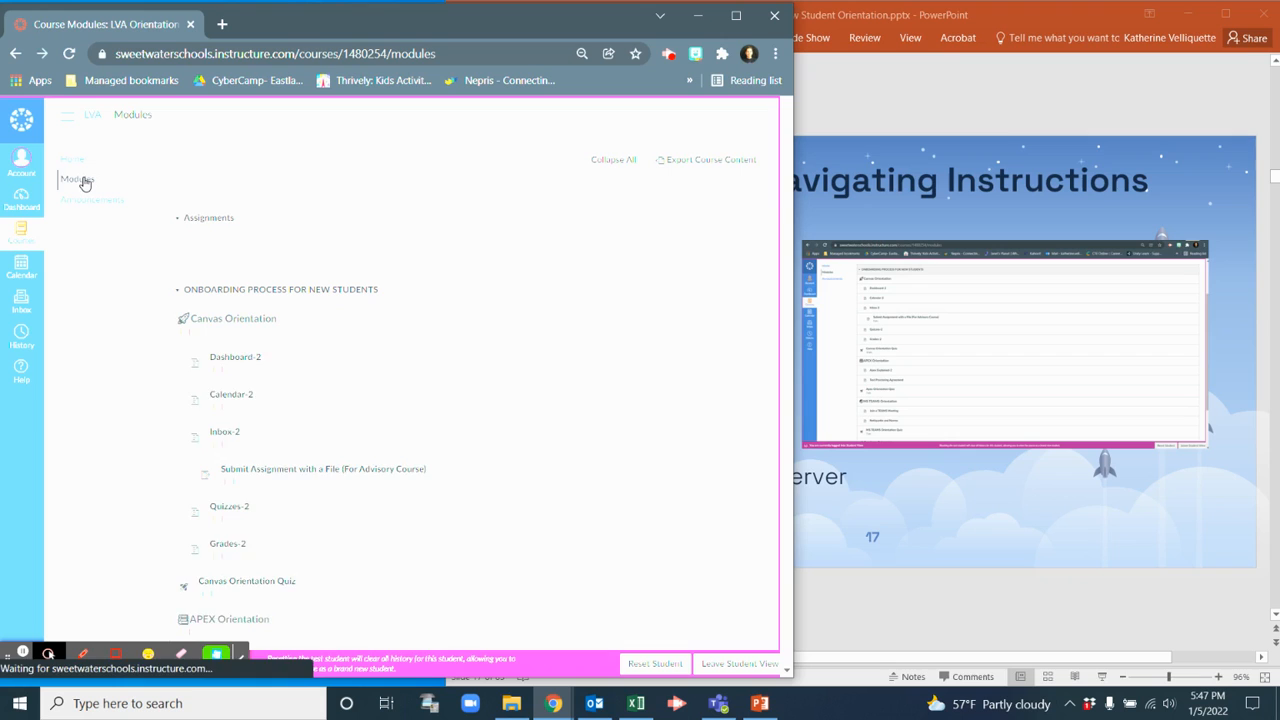
scroll(down, 3)
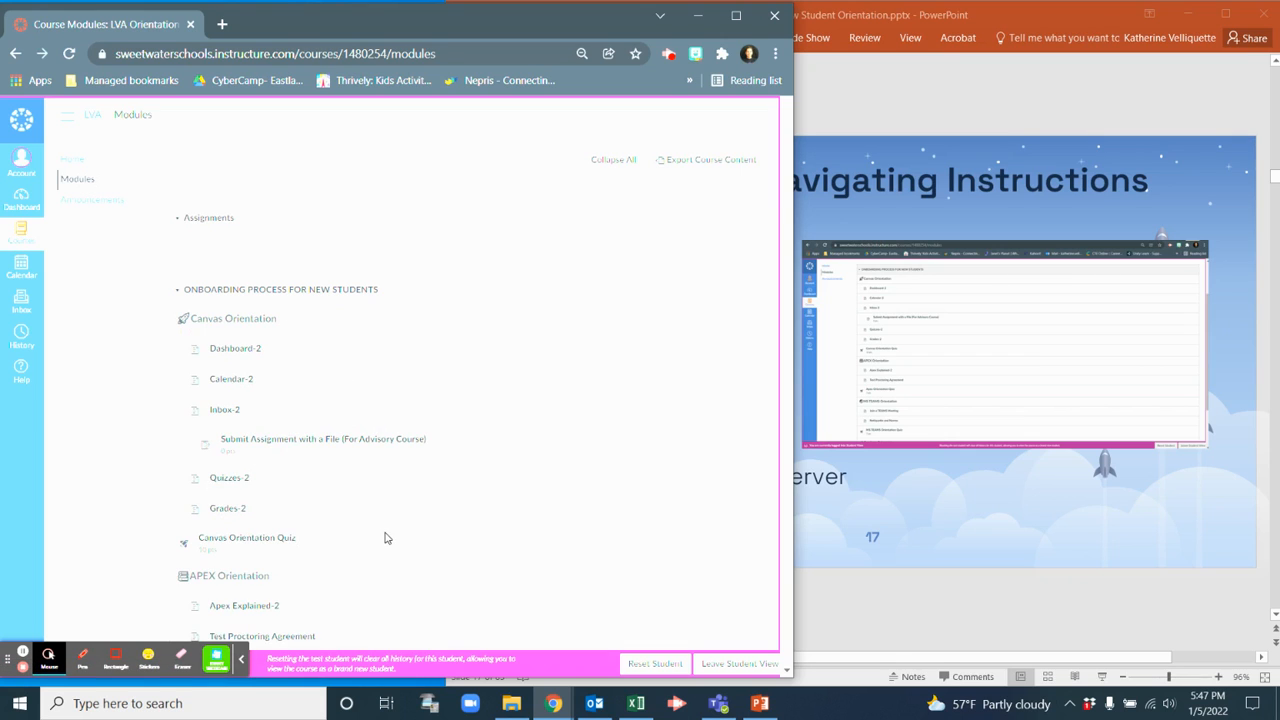
scroll(down, 3)
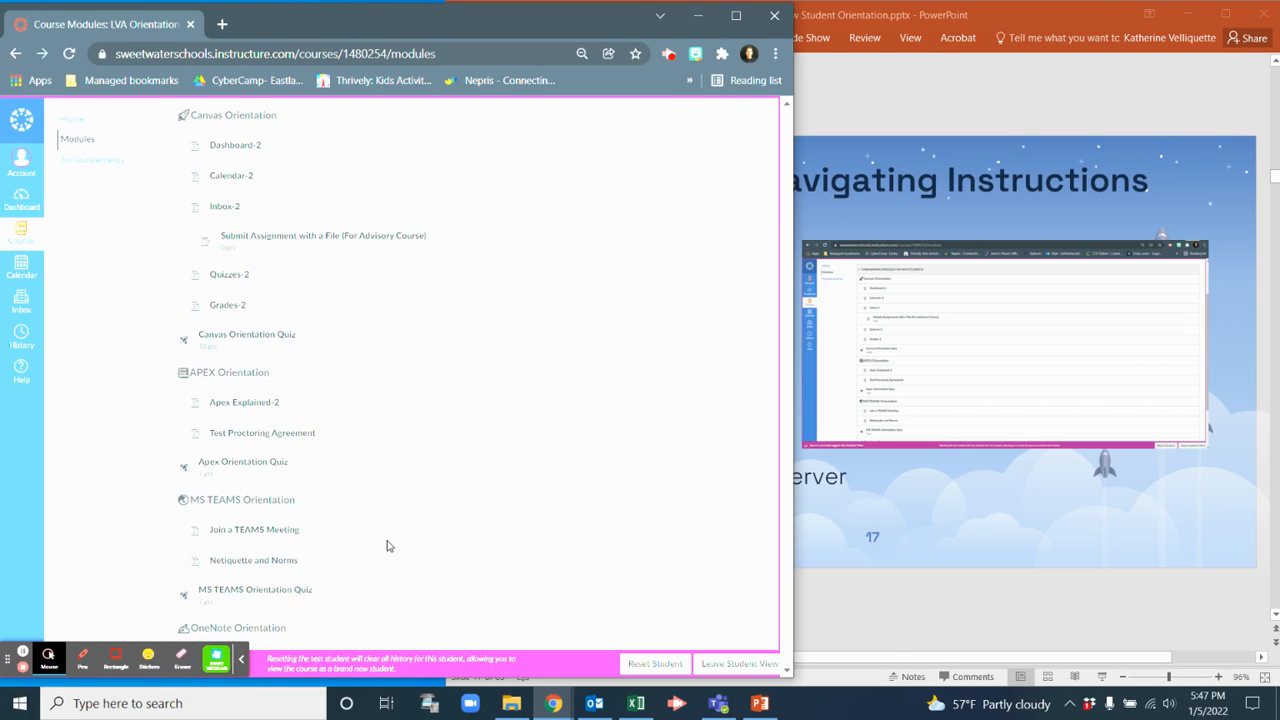
scroll(up, 3)
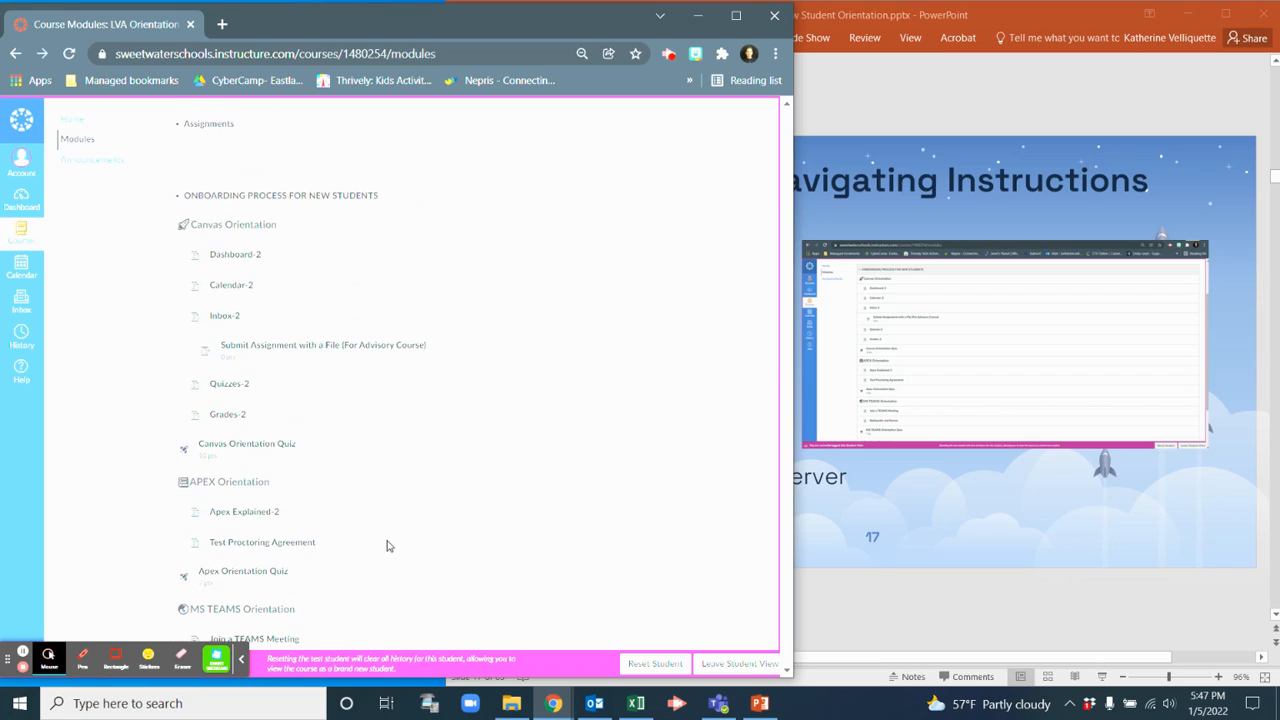
mouse_move(196, 260)
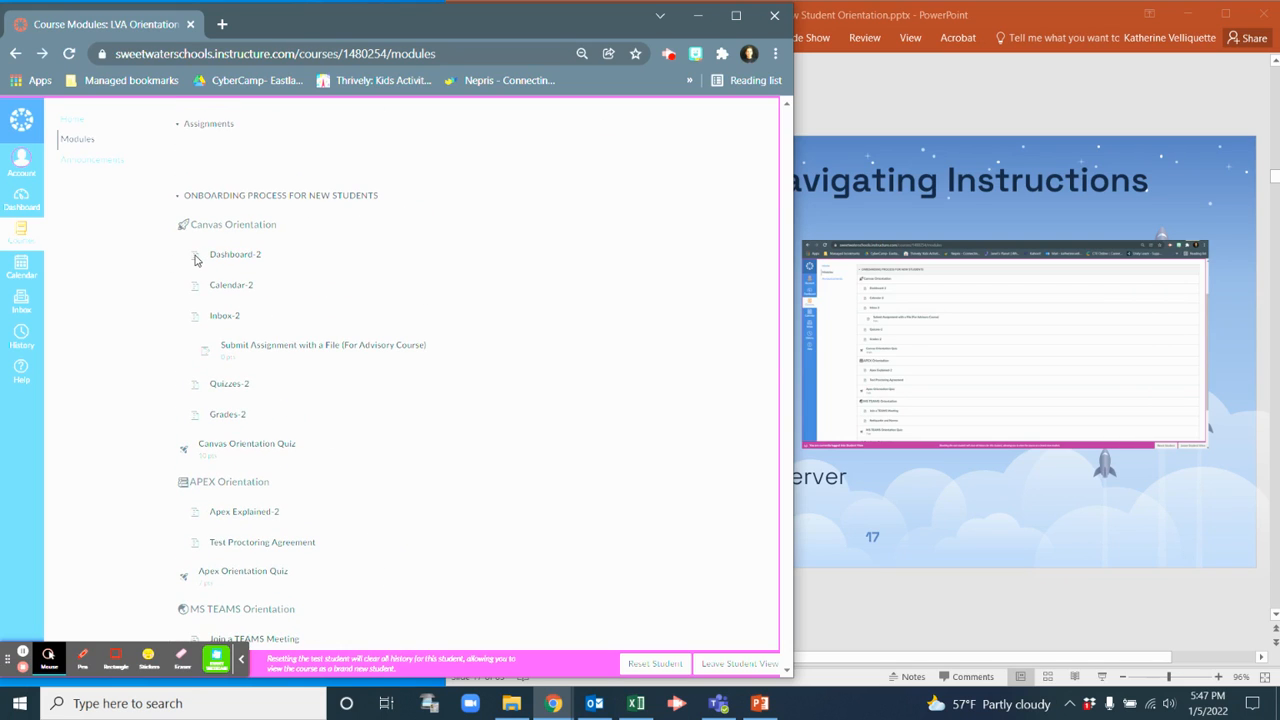
mouse_move(204, 360)
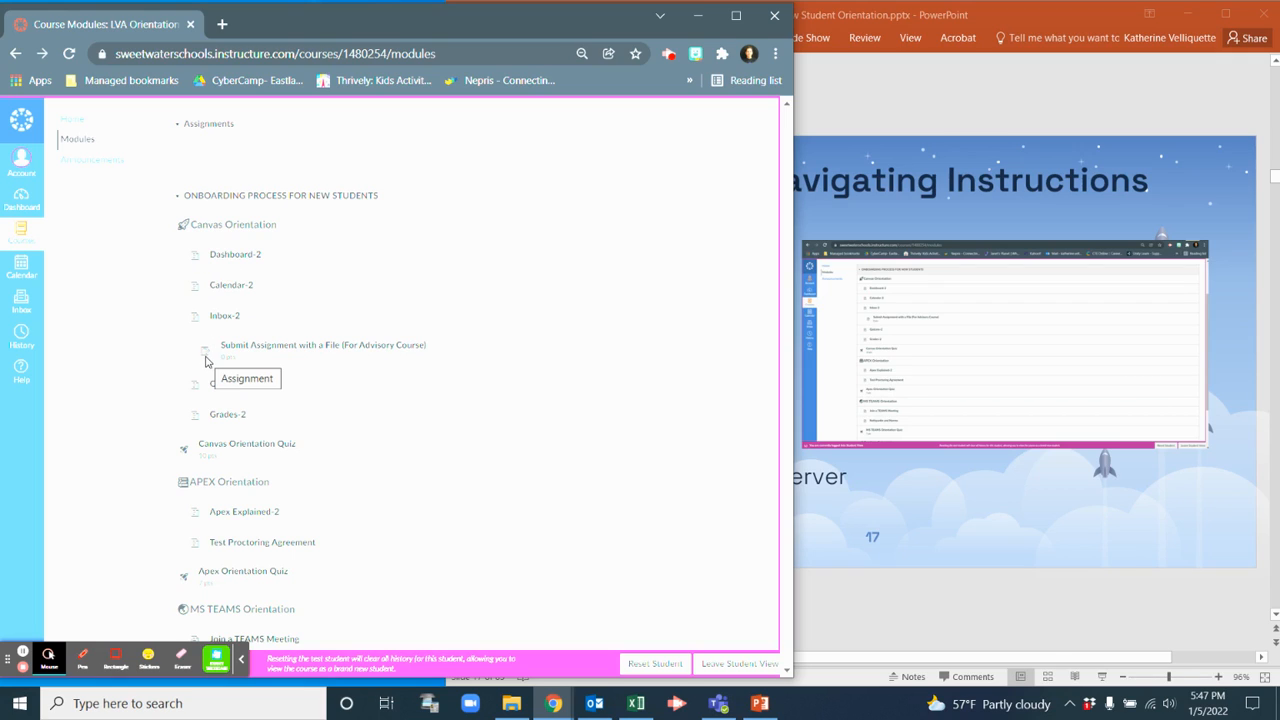
mouse_move(332, 356)
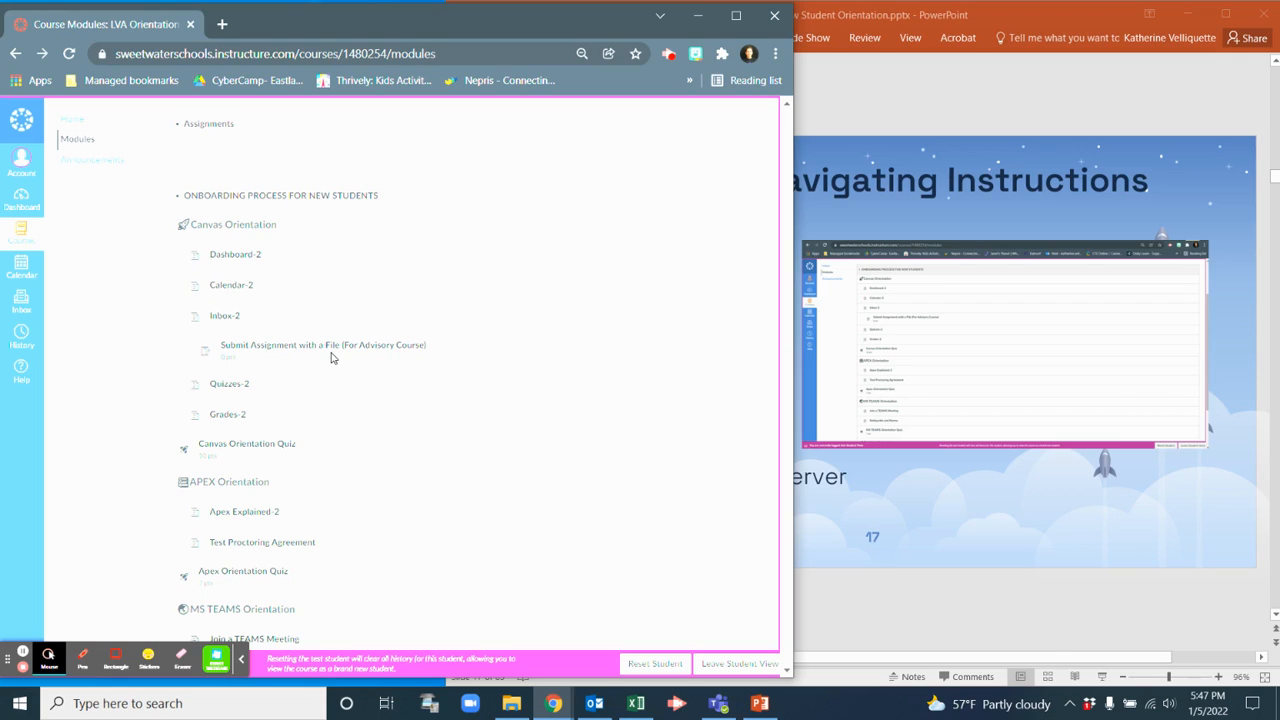
mouse_move(234, 256)
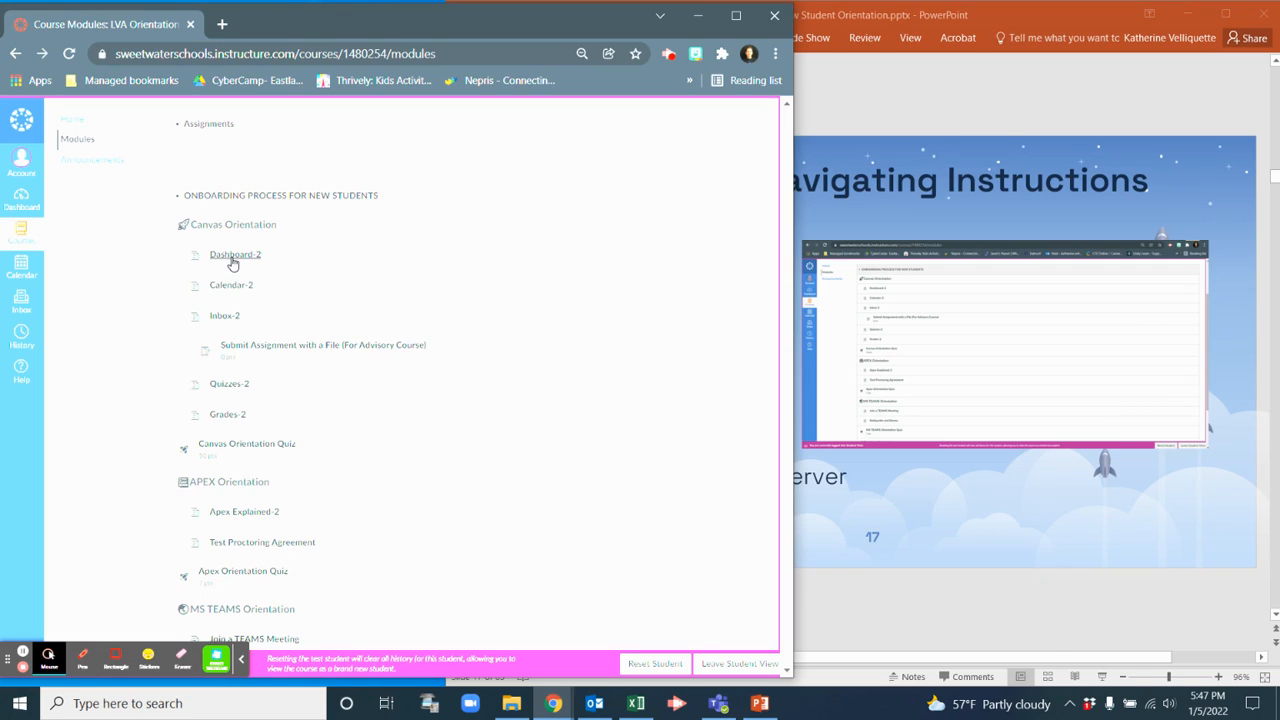
View the Dashboard-2 page down to its dashboard overview video and return to the top.
click(236, 254)
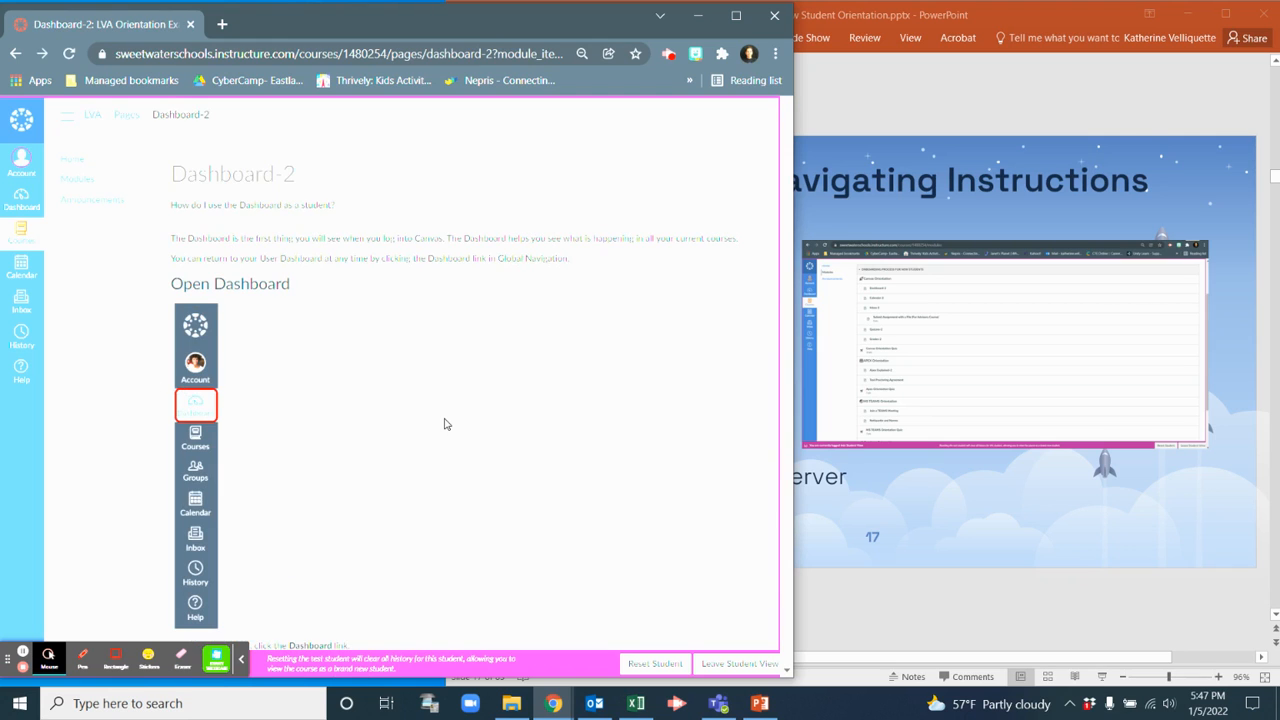
scroll(down, 3)
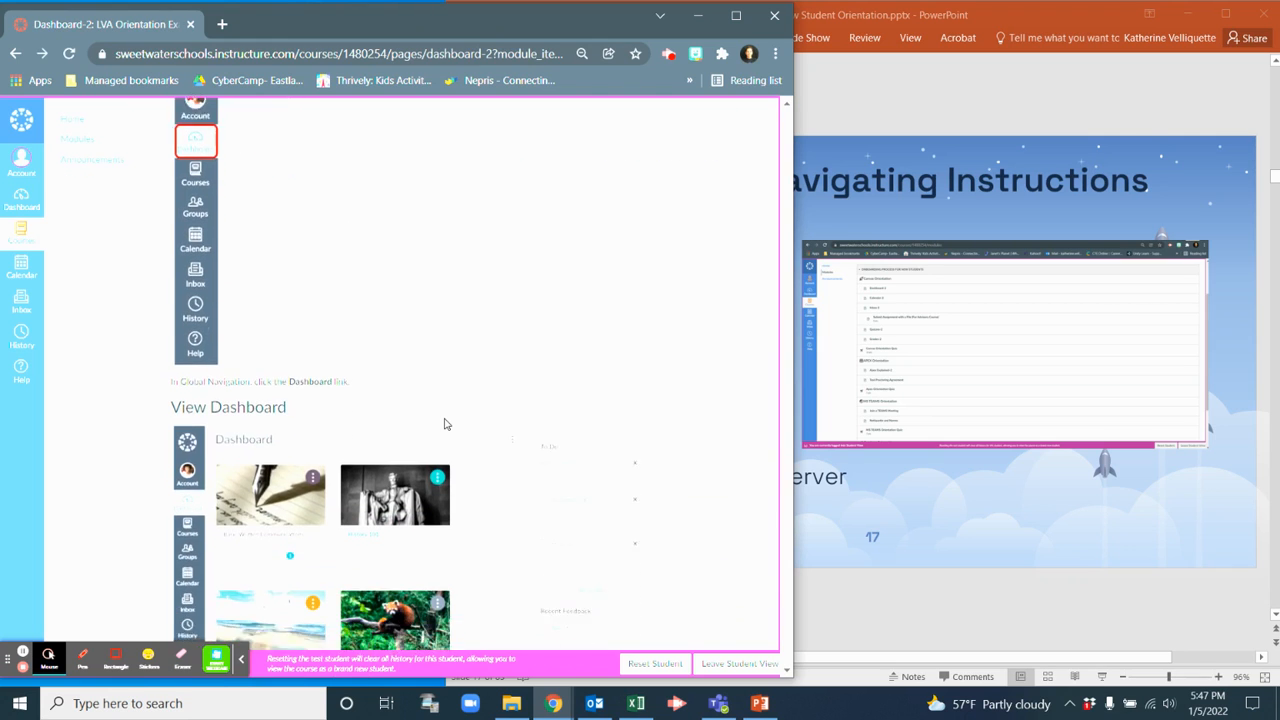
scroll(down, 3)
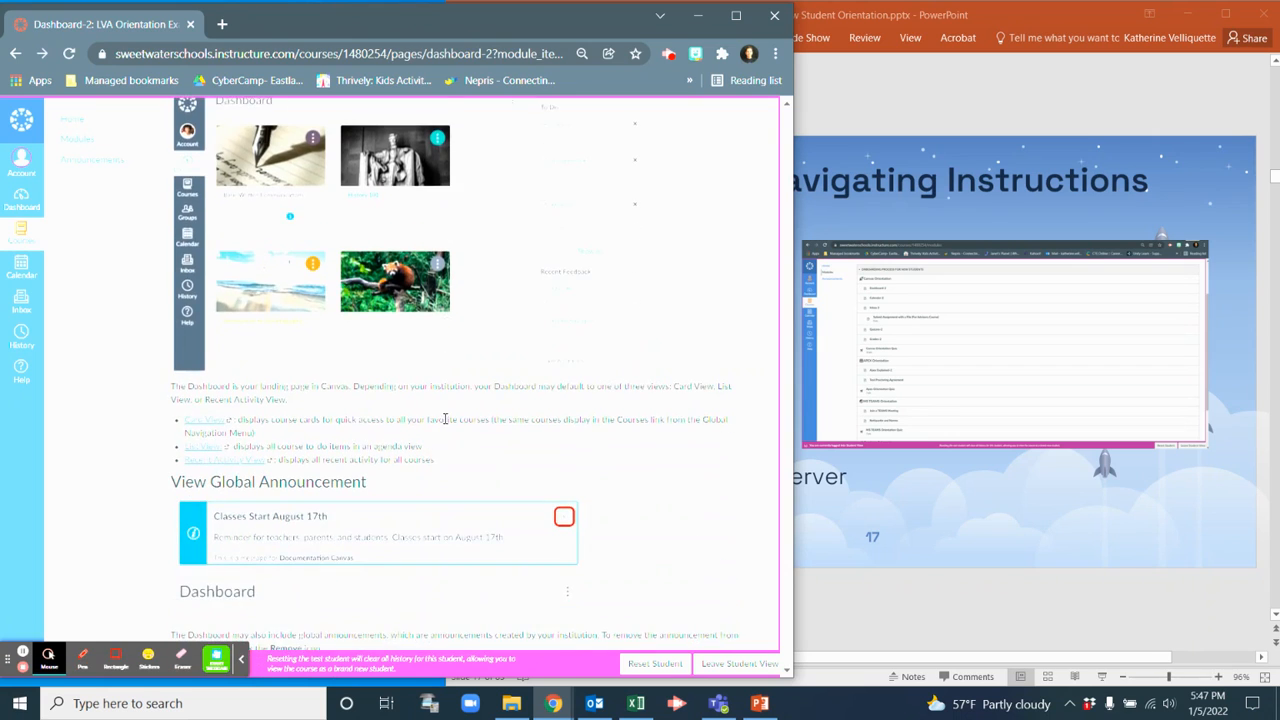
scroll(down, 3)
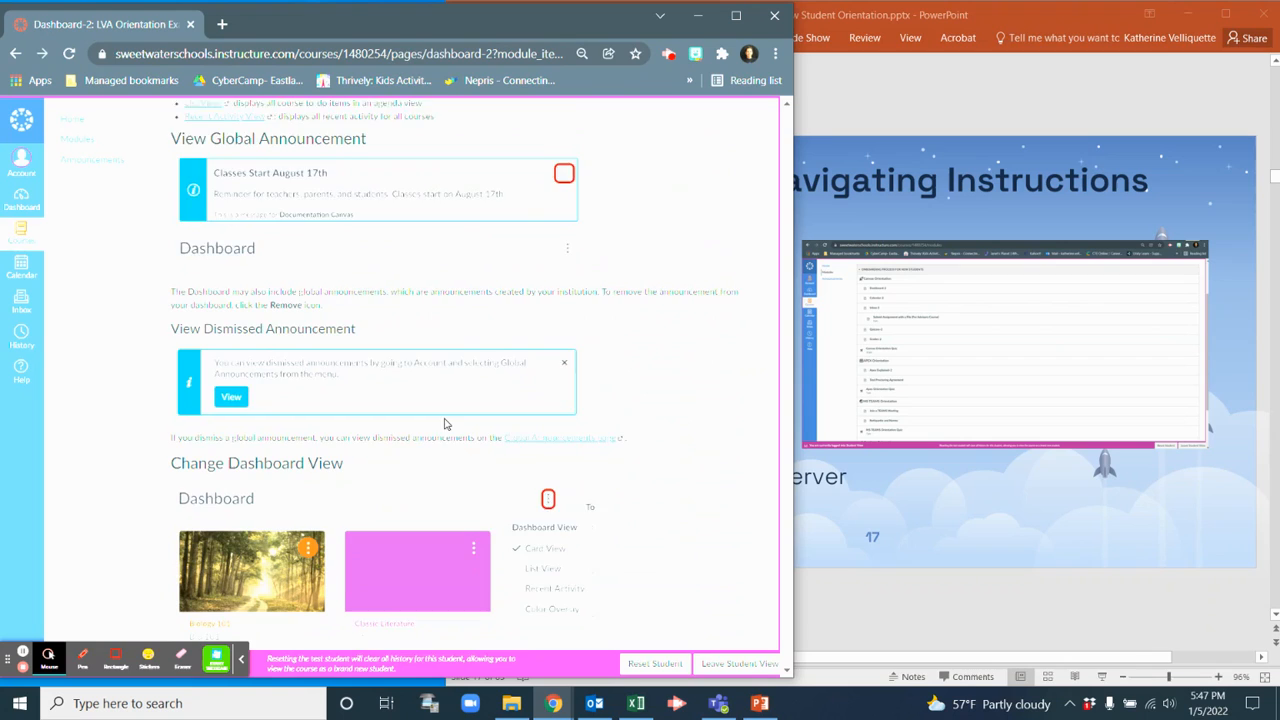
scroll(down, 3)
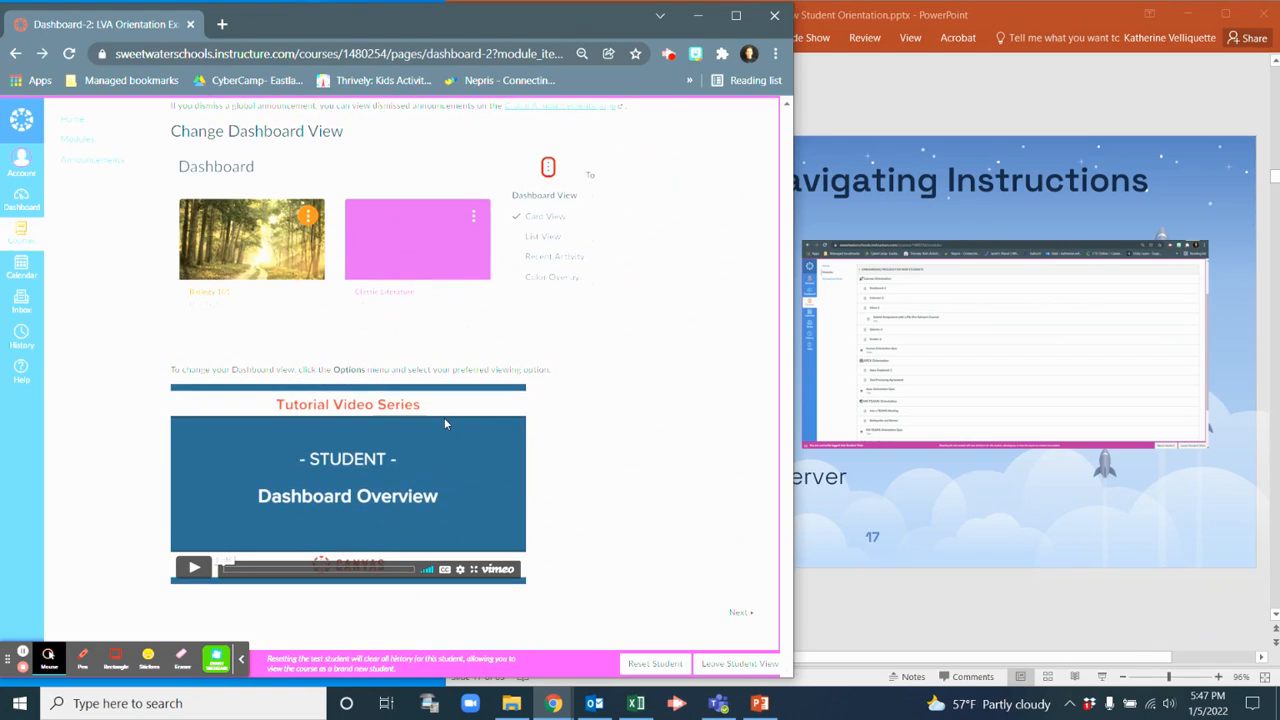
mouse_move(424, 524)
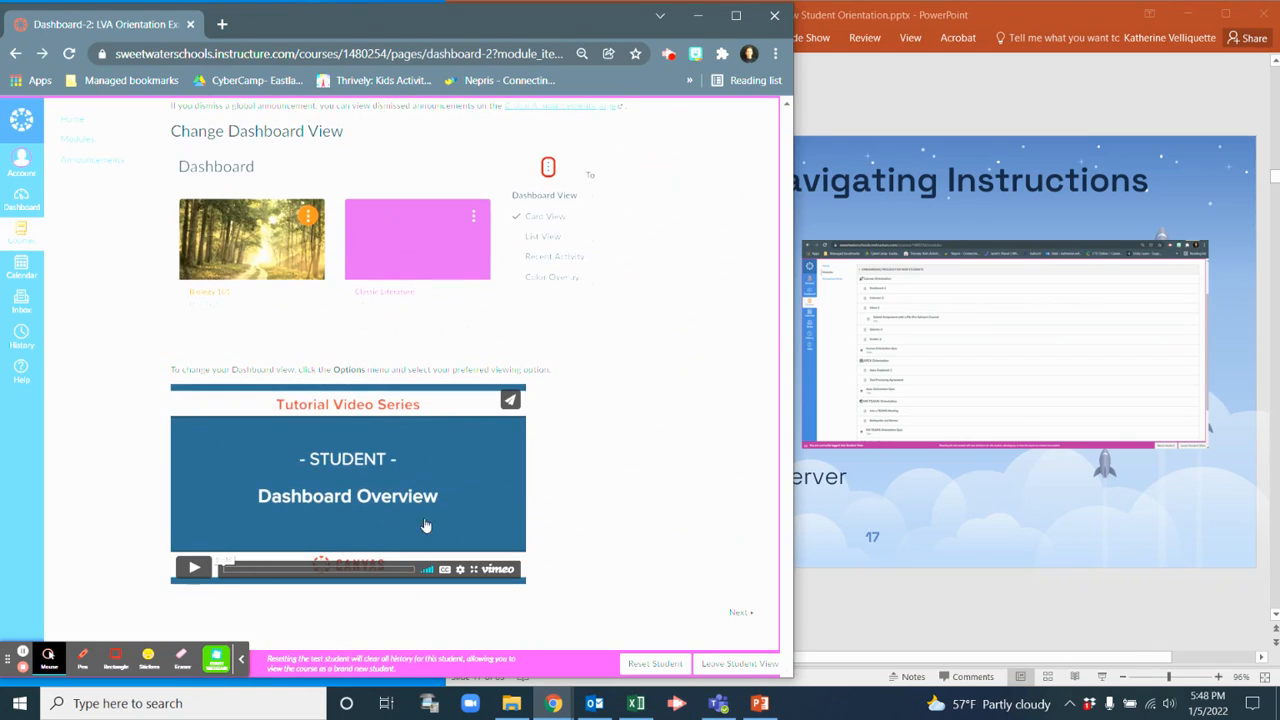
scroll(up, 3)
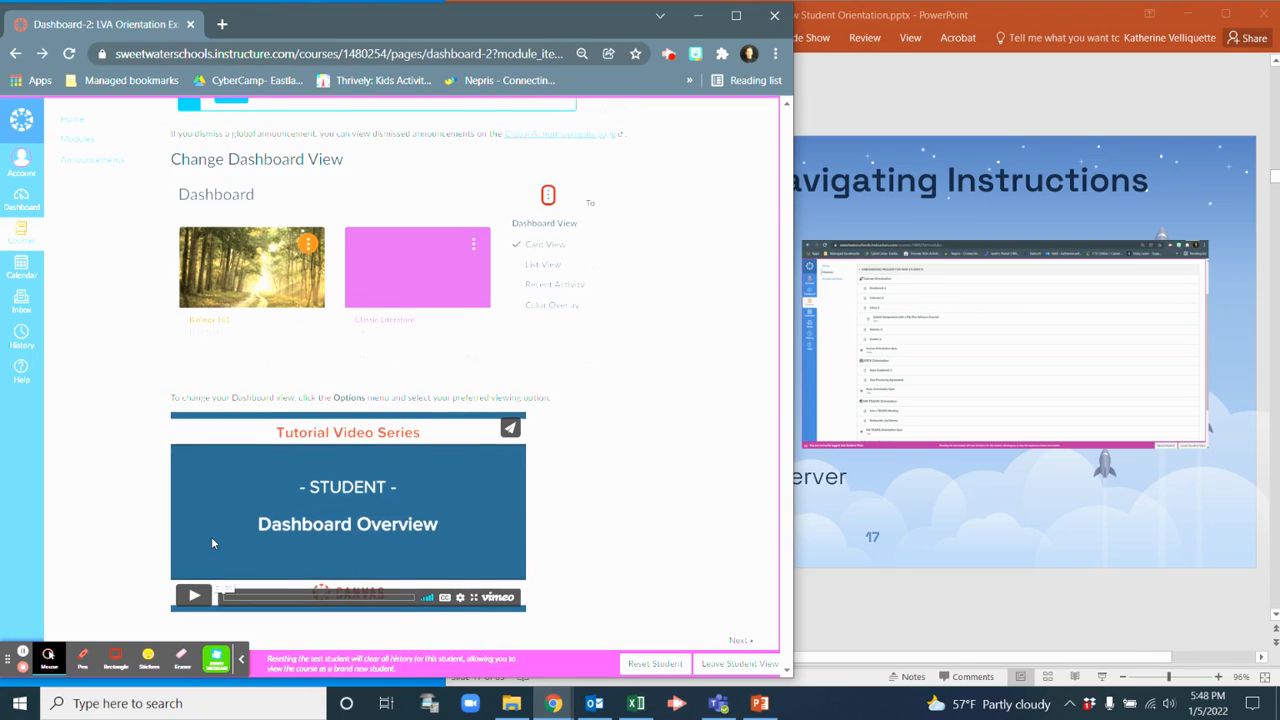
scroll(up, 3)
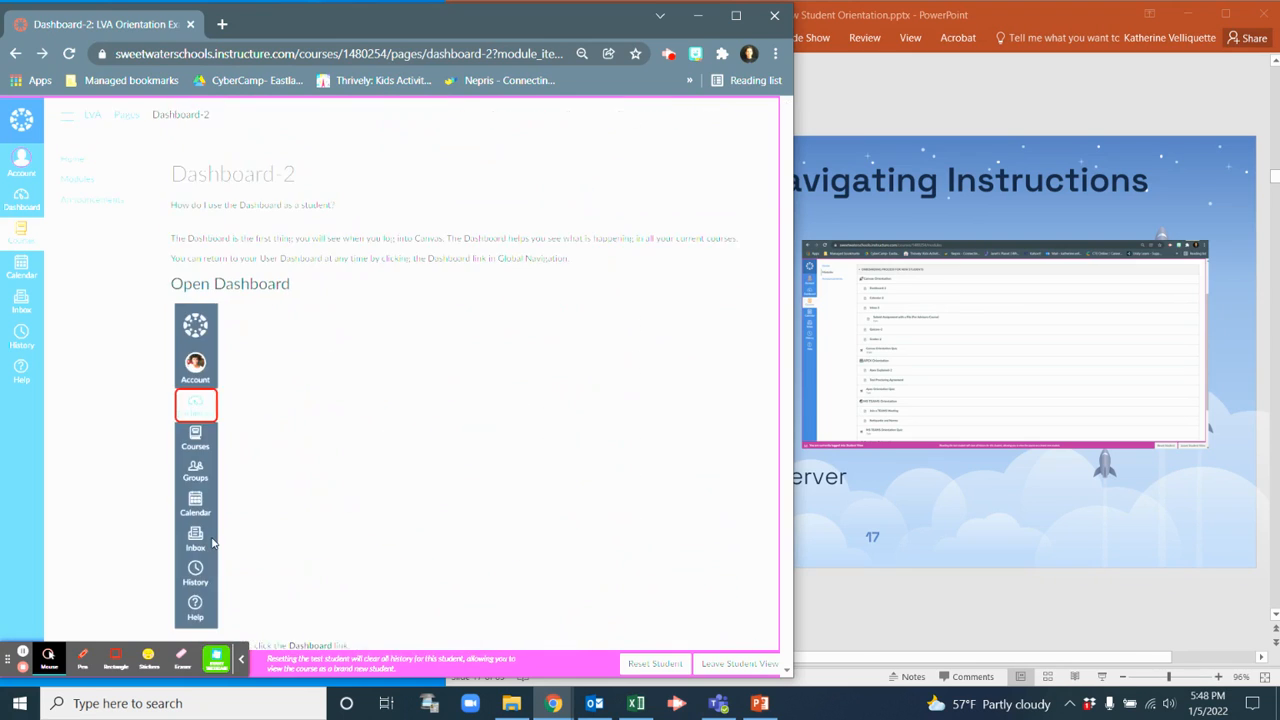
mouse_move(78, 180)
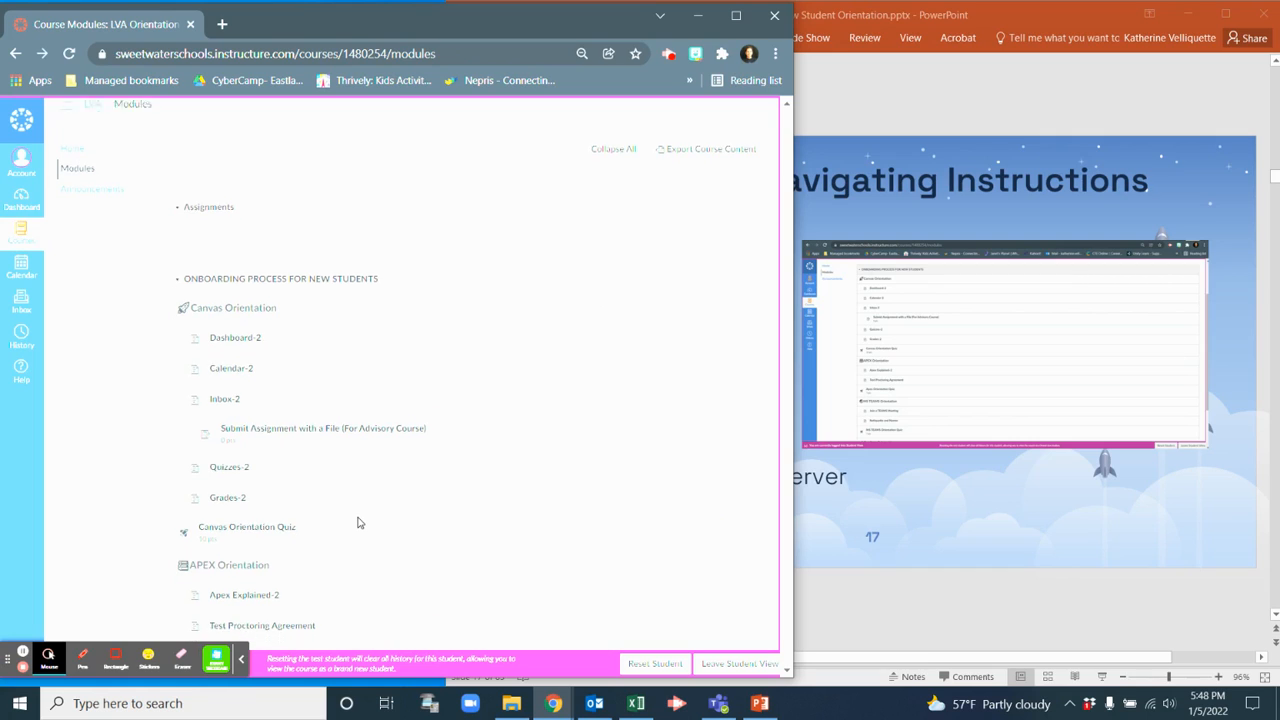
scroll(down, 3)
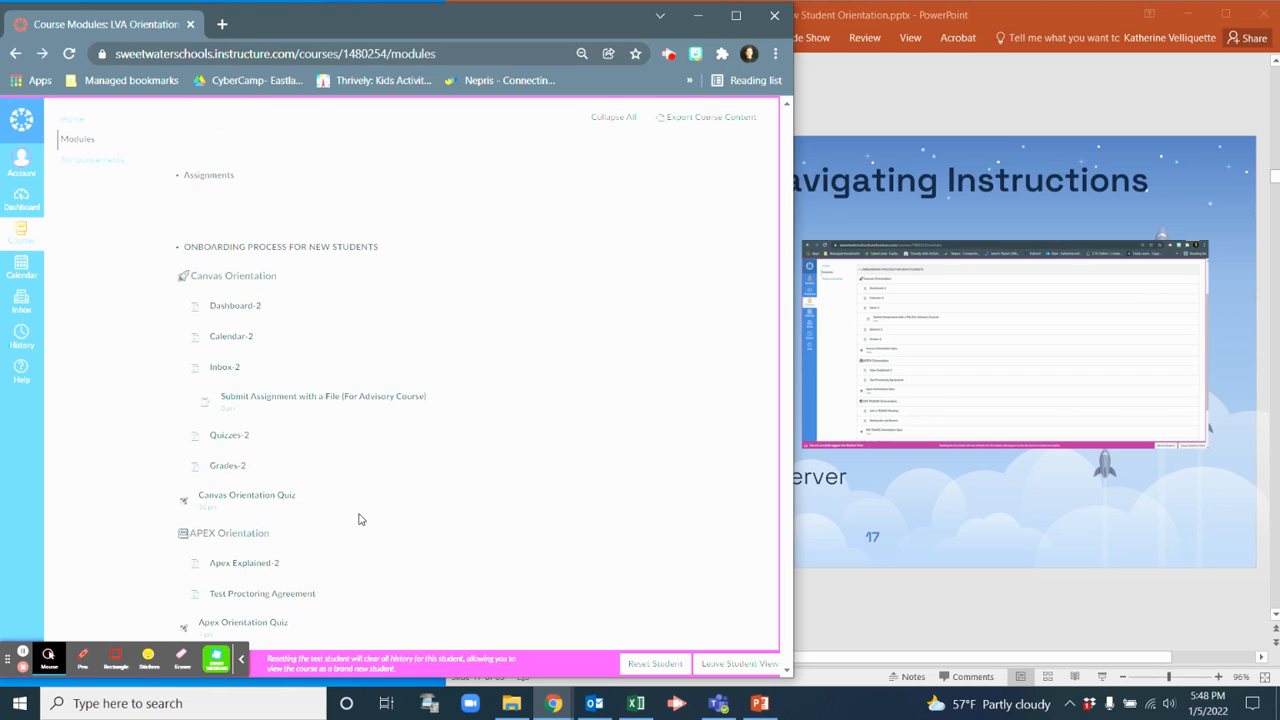
scroll(up, 3)
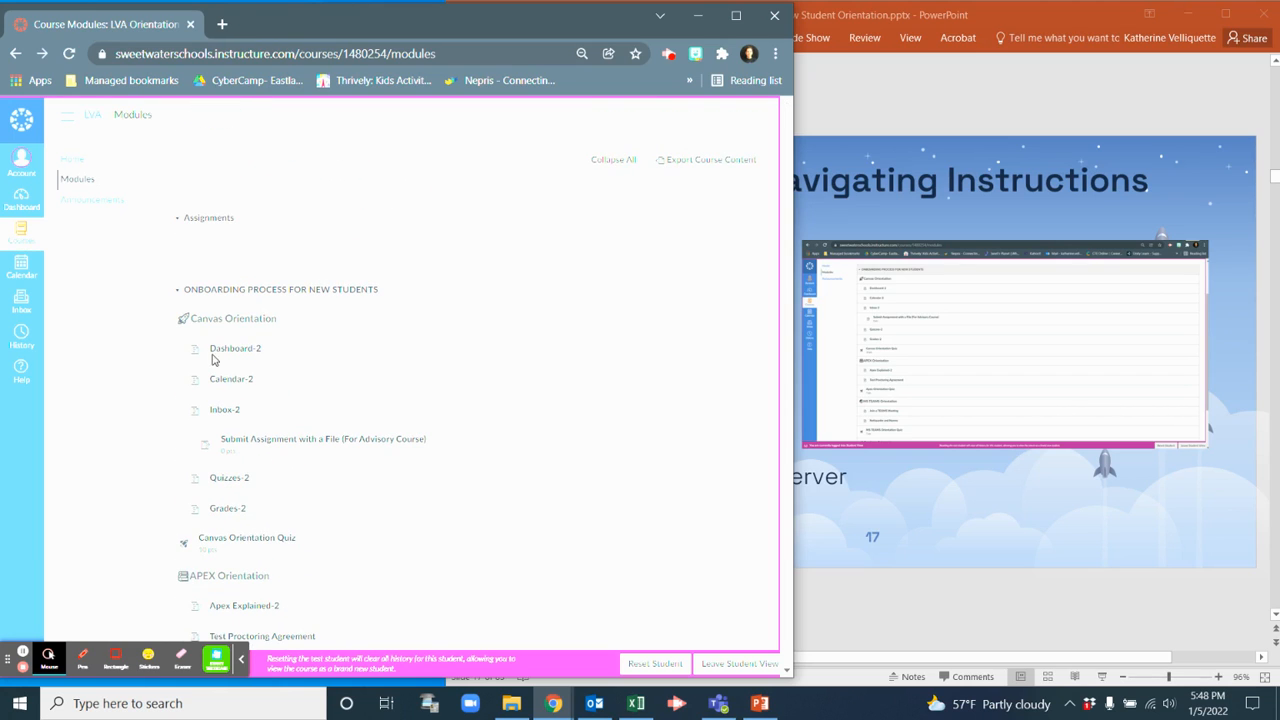
mouse_move(232, 348)
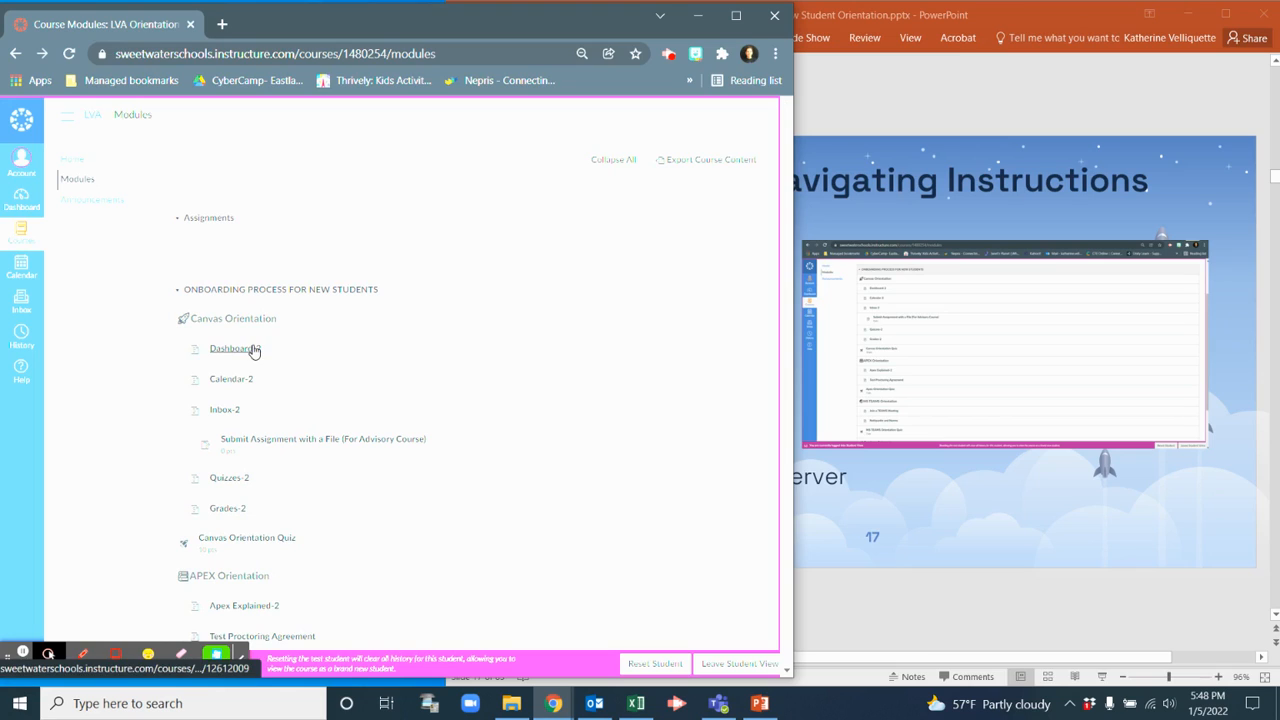